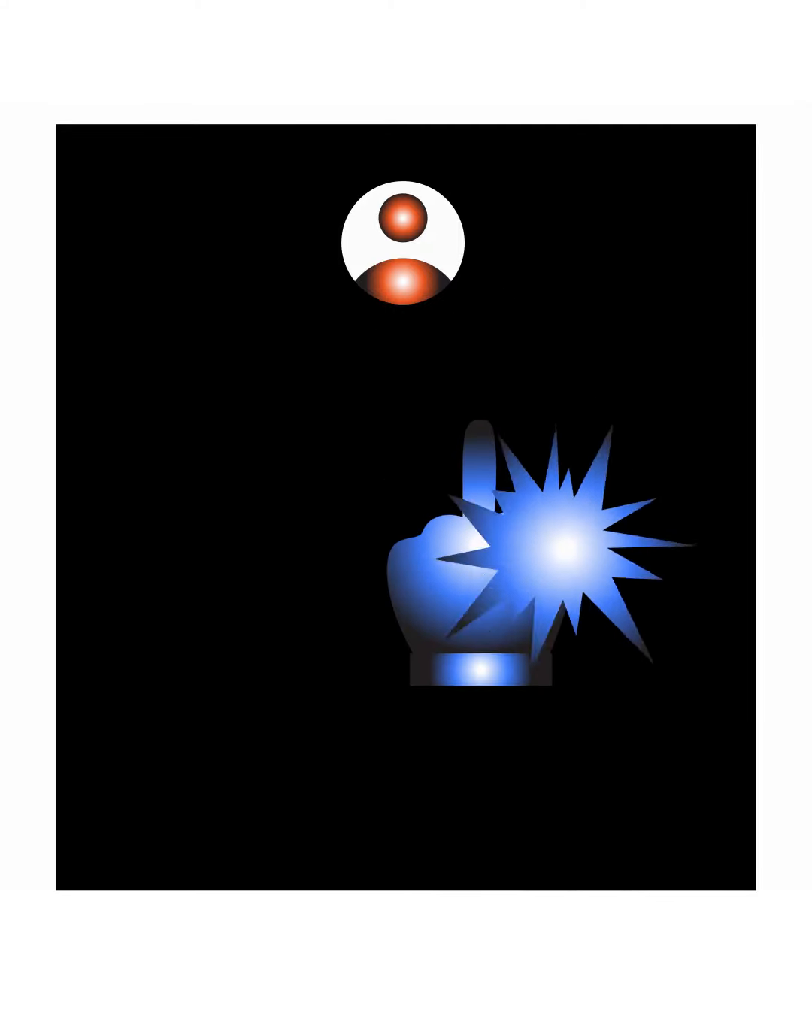
Let the outro play until the glove and starburst fade, leaving the dimmed avatar
left_click(406, 248)
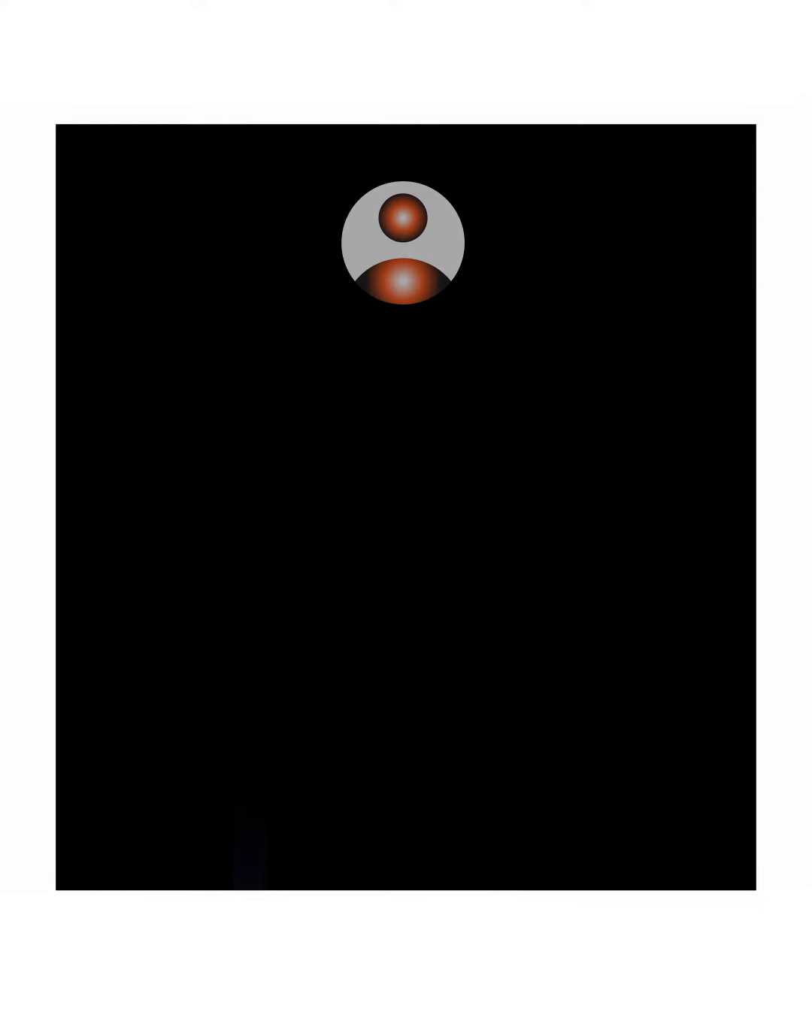